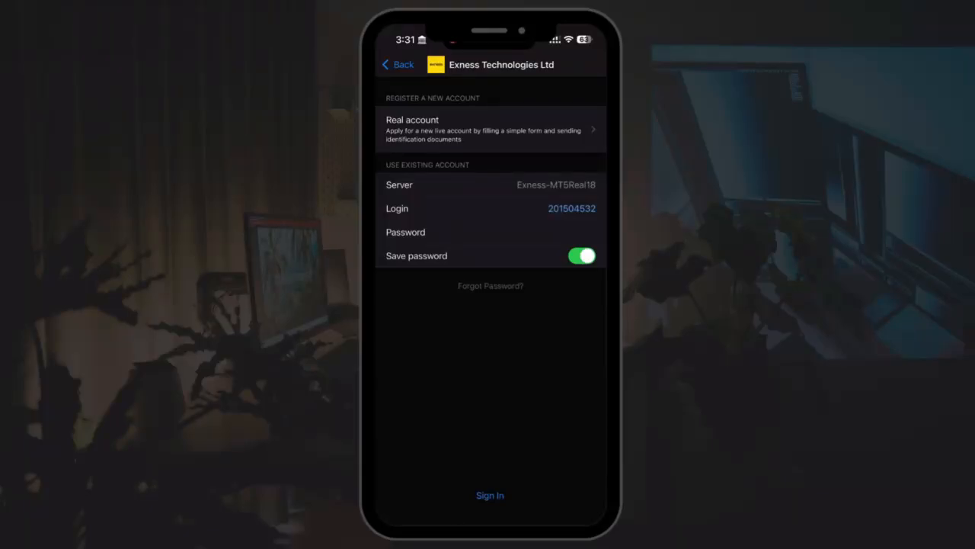
# - Sign in to the Exness real account and view the Trade tab with 0.00 USD balance, equity and free margin
pyautogui.click(490, 495)
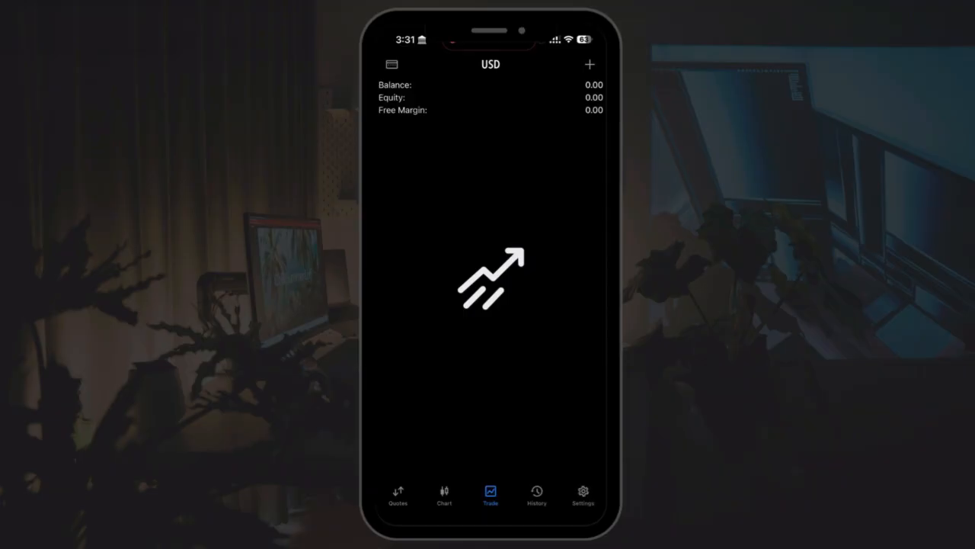
pyautogui.click(398, 496)
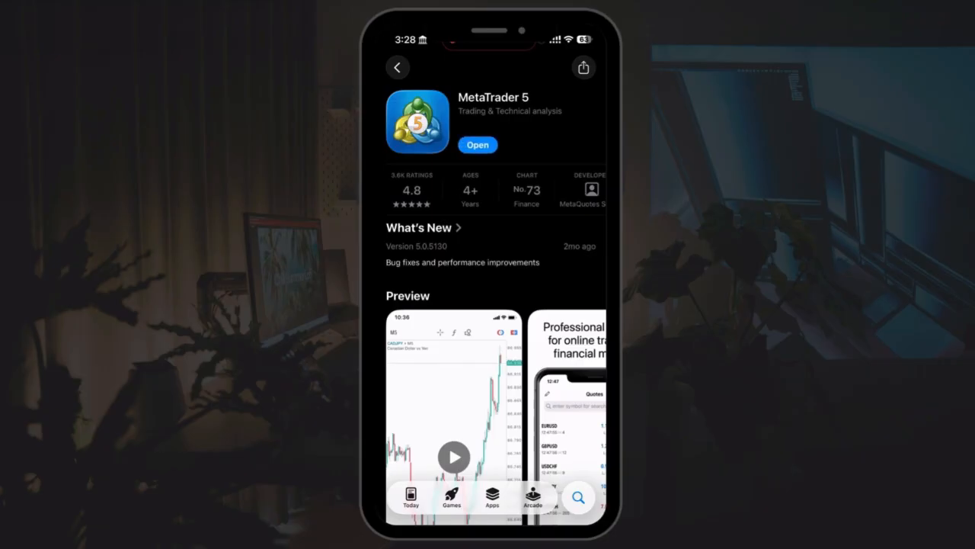
# - Launch the installed MetaTrader 5 app from its App Store page
pyautogui.click(477, 145)
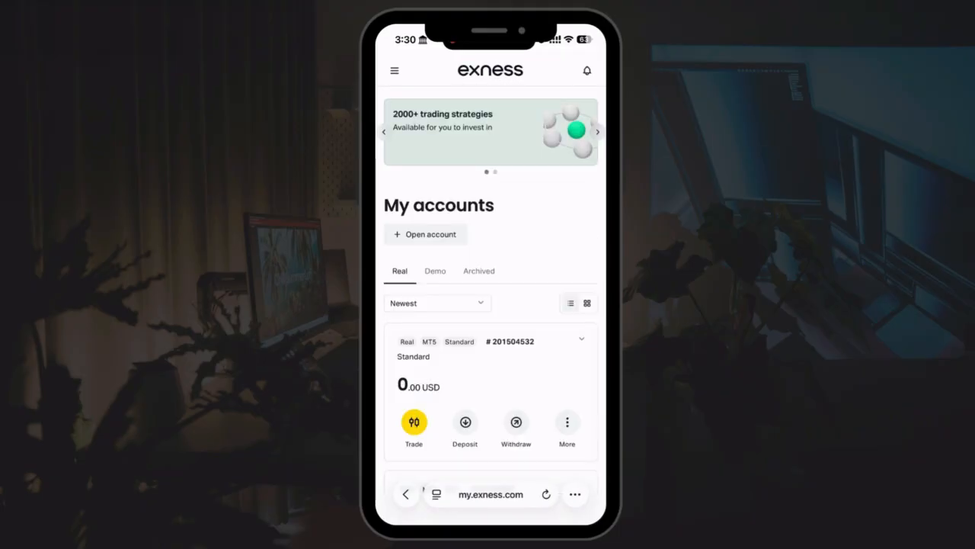
pyautogui.scroll(-3)
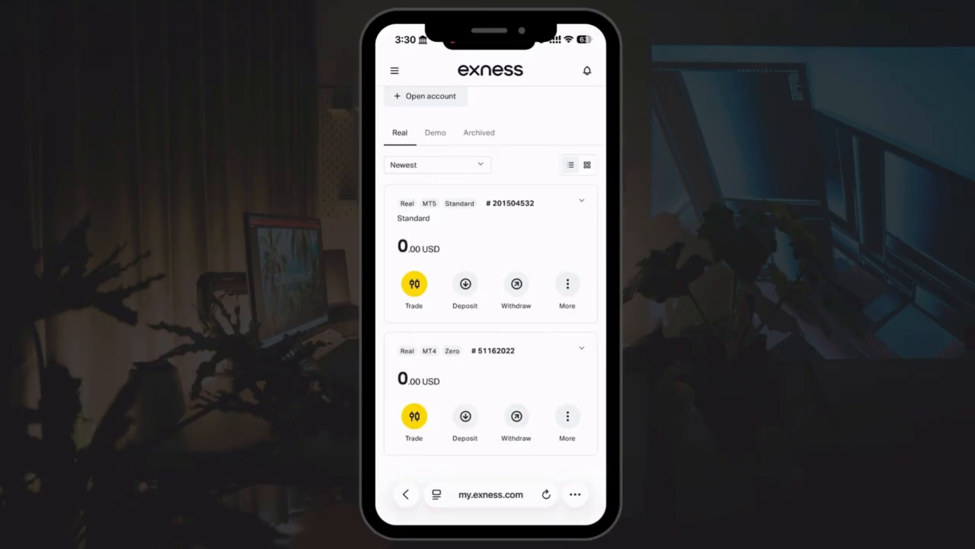
pyautogui.click(567, 284)
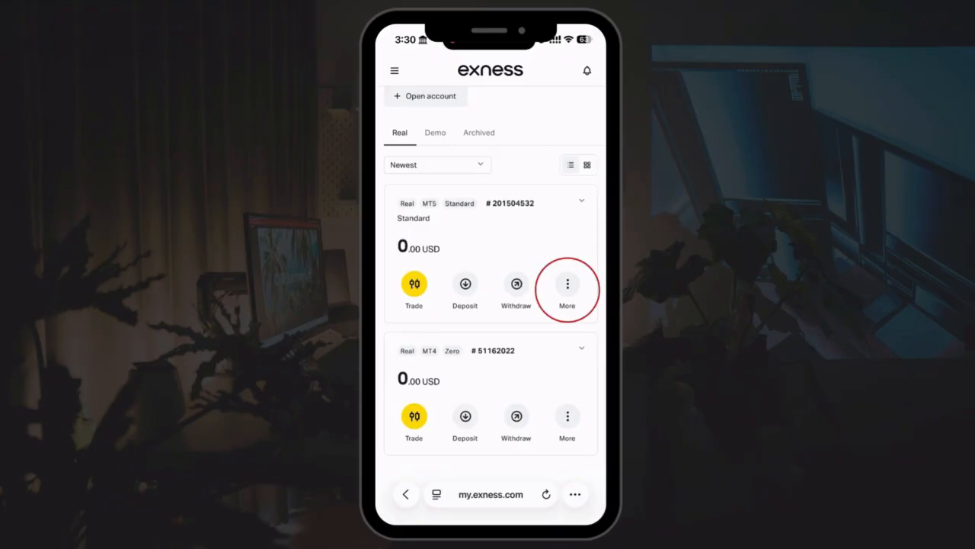
pyautogui.click(567, 283)
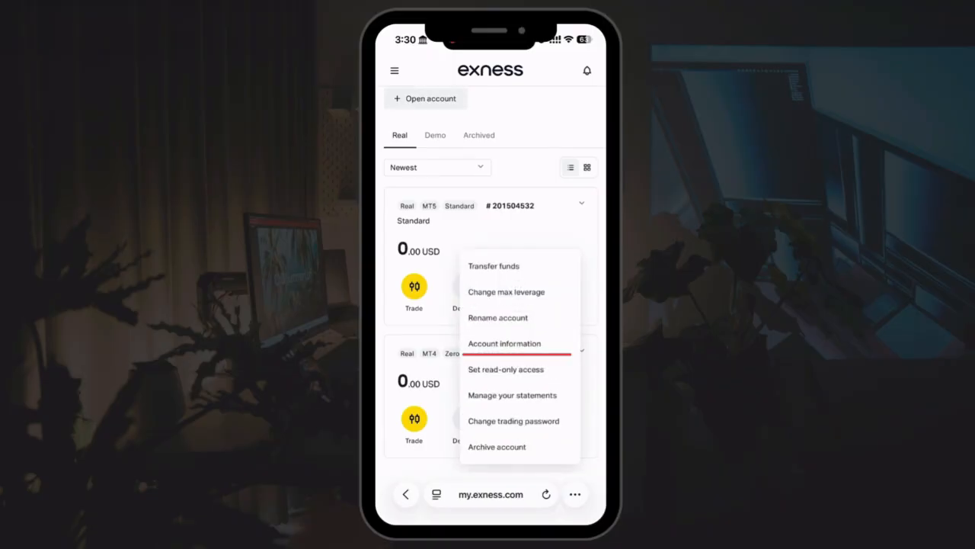
# - View Account information and copy the server name Exness-MT5Real18 and the MT5 login
pyautogui.click(504, 343)
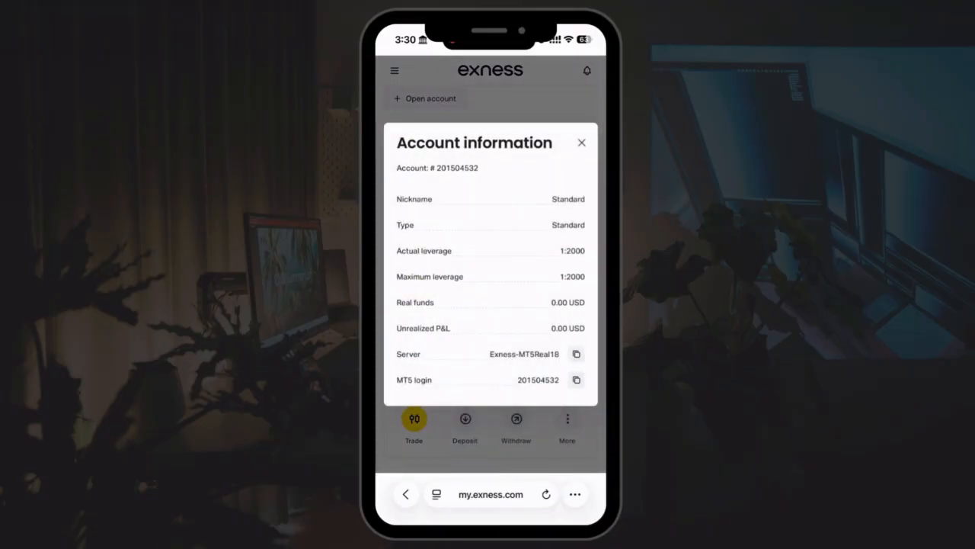
pyautogui.click(576, 379)
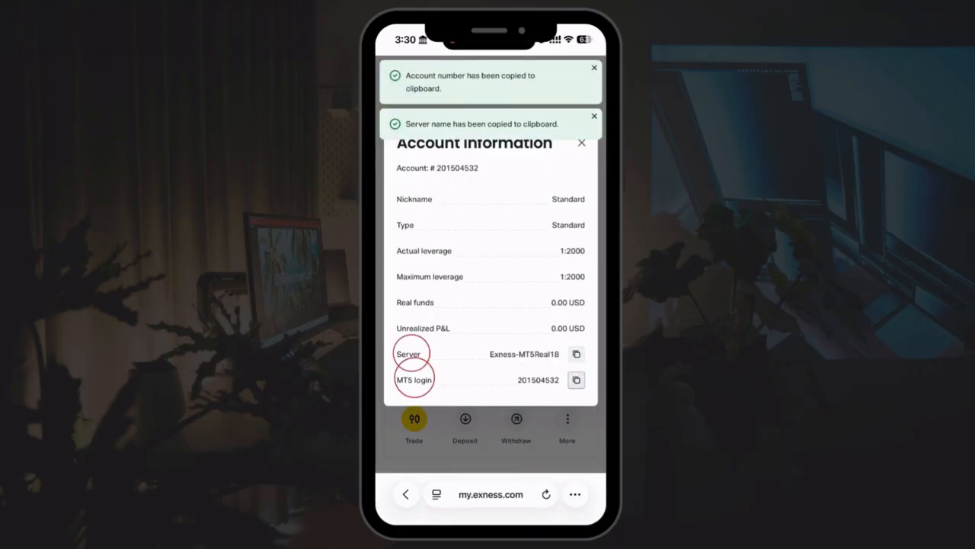
pyautogui.click(594, 123)
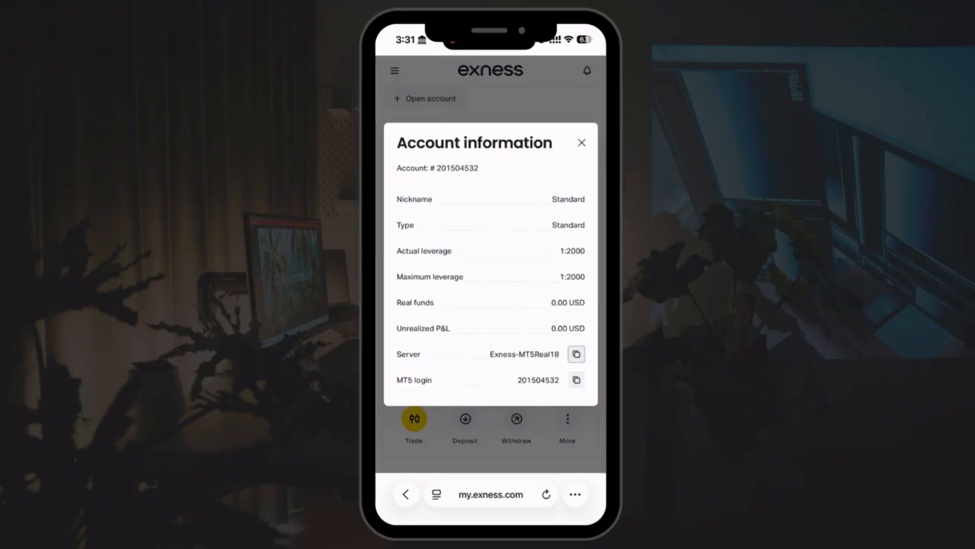
pyautogui.click(576, 354)
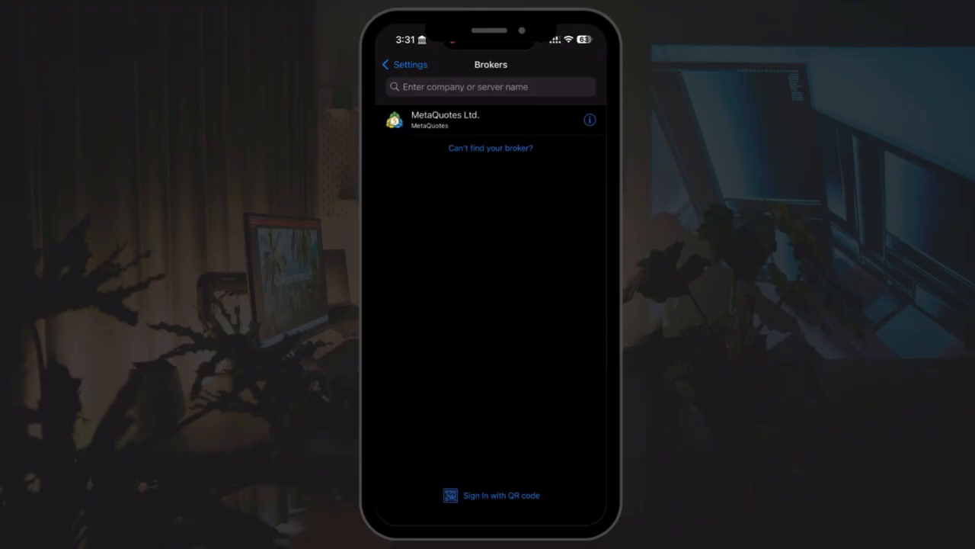
# - Find server Exness-MT5Real18 and choose broker Exness Technologies Ltd for the new account
pyautogui.click(489, 86)
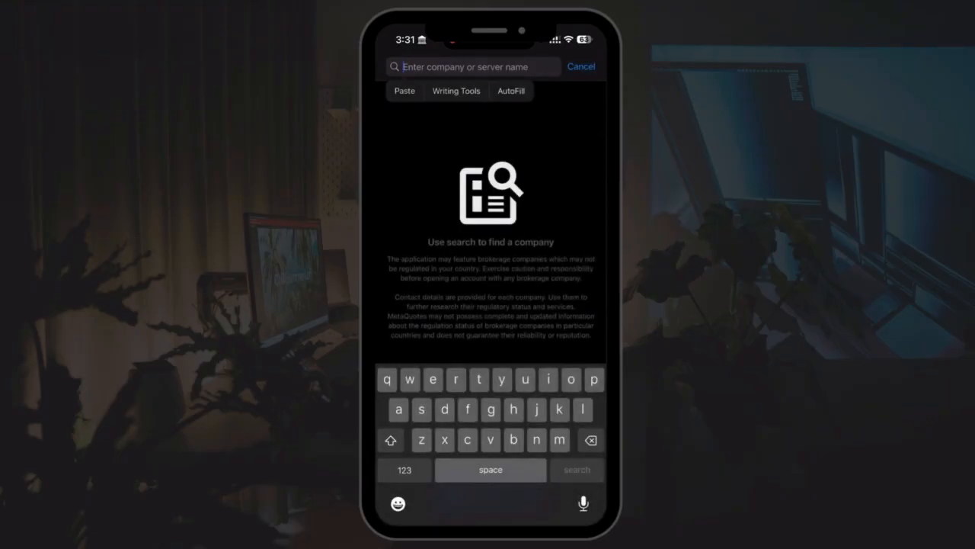
pyautogui.write('Exness-MT5Real18')
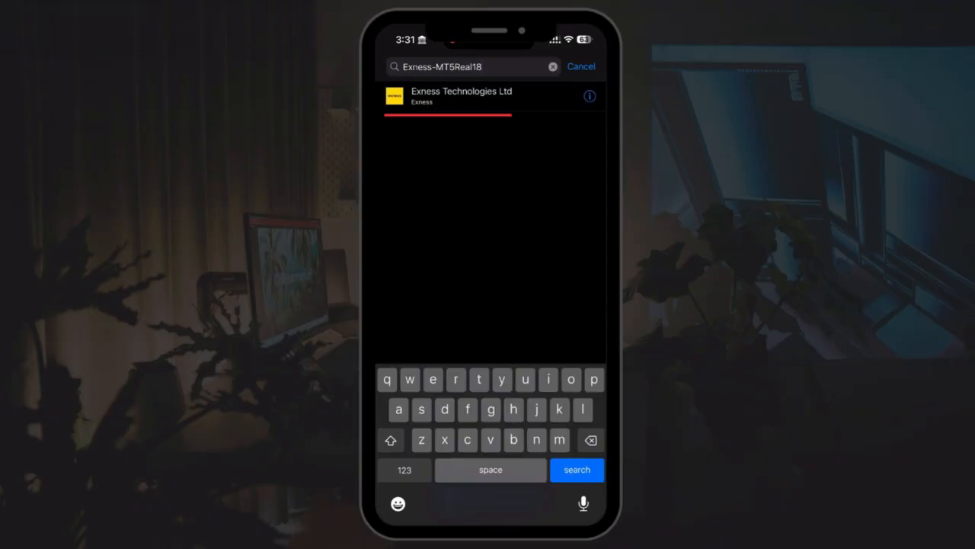
pyautogui.click(477, 96)
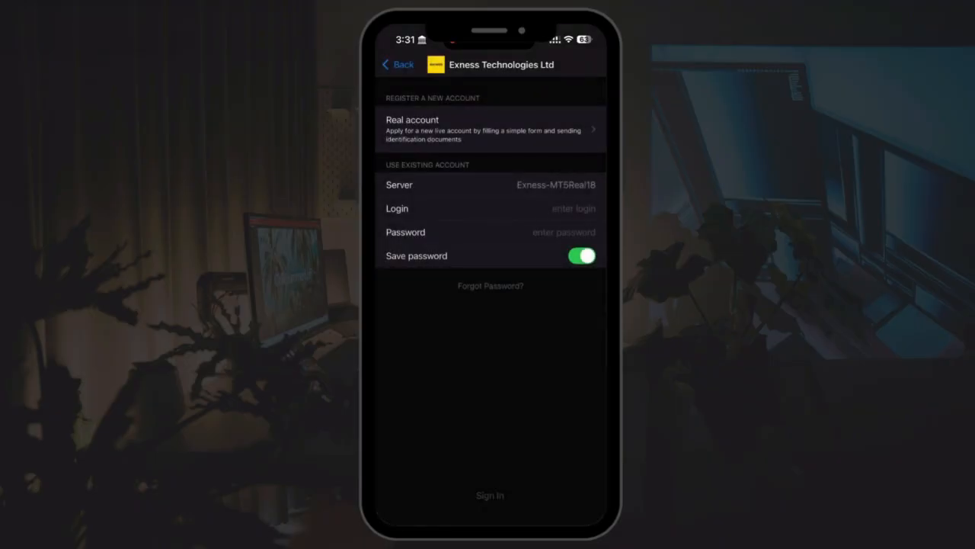
pyautogui.click(396, 64)
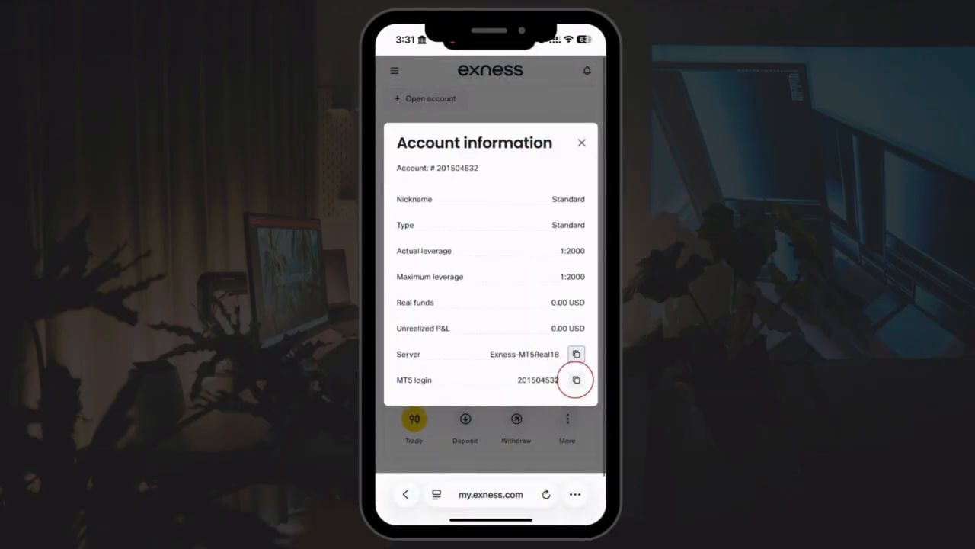
pyautogui.click(576, 380)
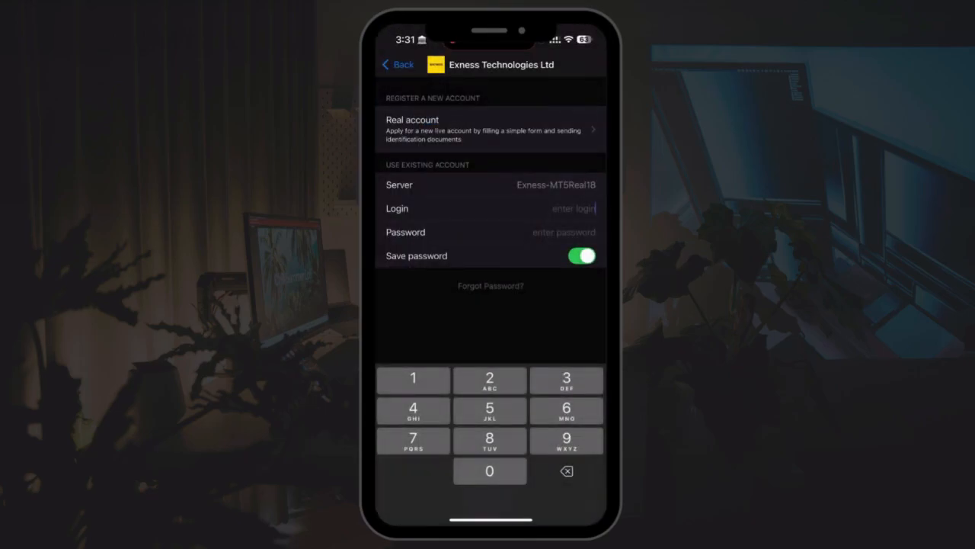
pyautogui.write('201504532')
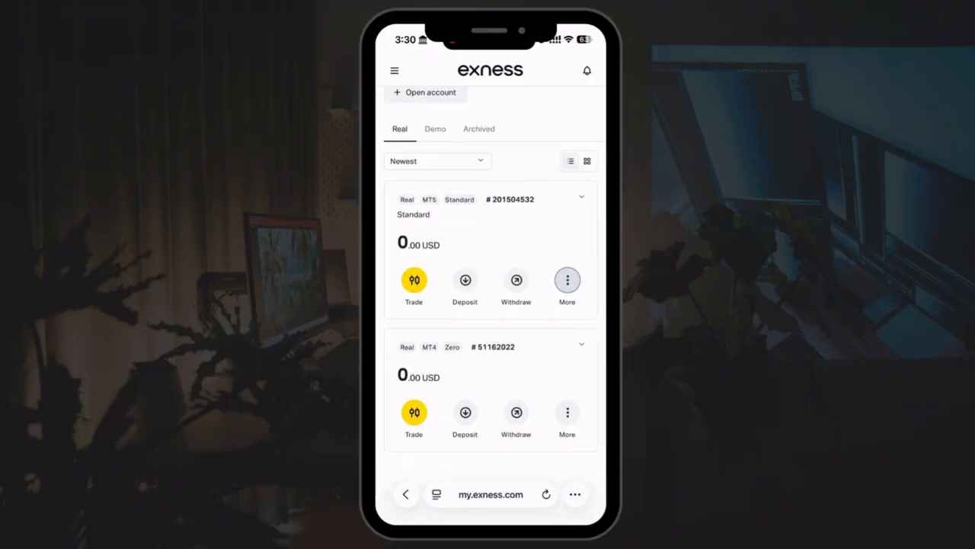
pyautogui.click(567, 281)
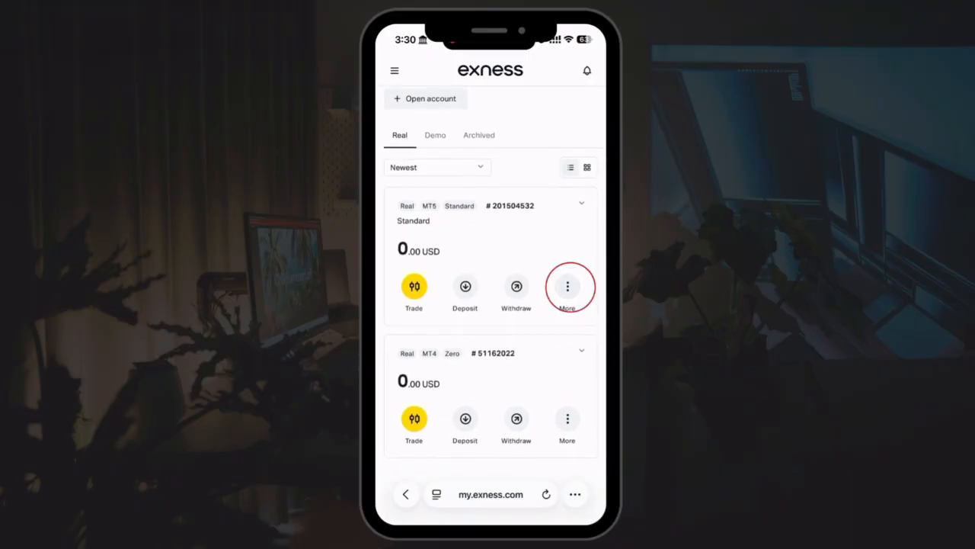
pyautogui.click(567, 286)
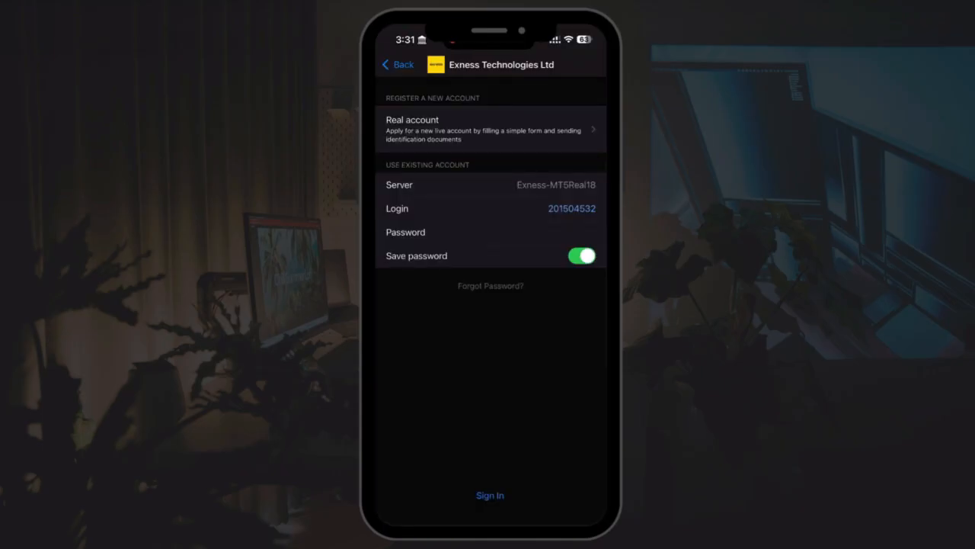
# - Sign in with the filled server and login, then search Quotes for gold to list XAU symbols like XAUUSDm
pyautogui.click(490, 495)
pyautogui.write('gold')
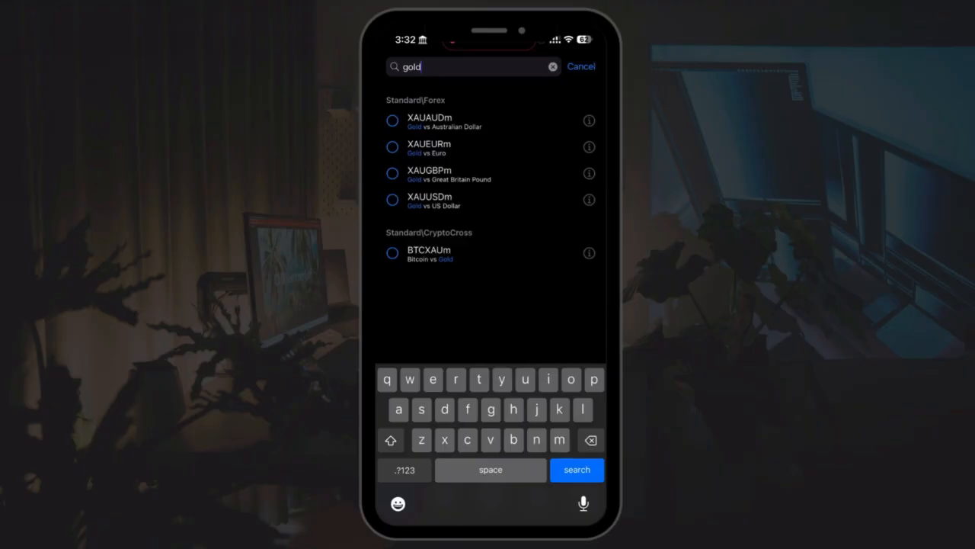
pyautogui.click(391, 120)
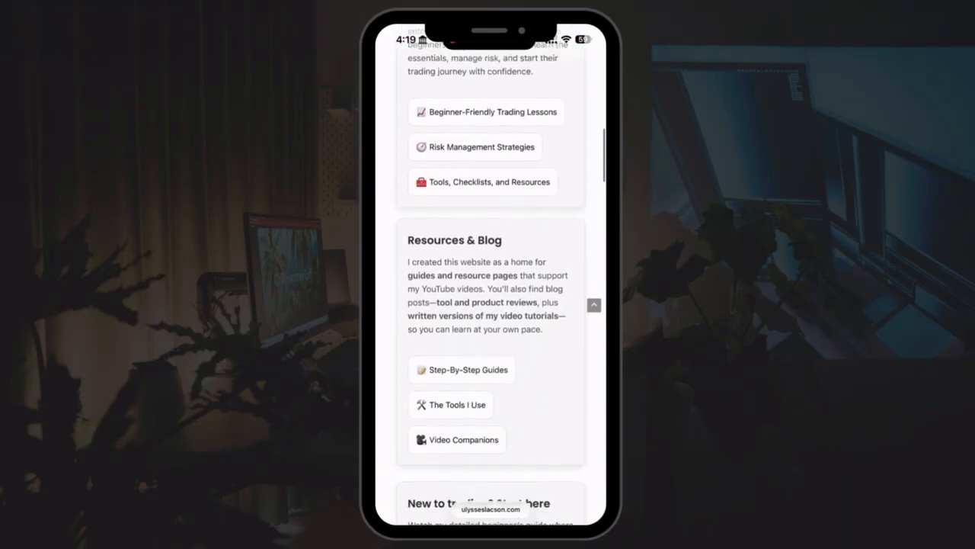
pyautogui.scroll(-3)
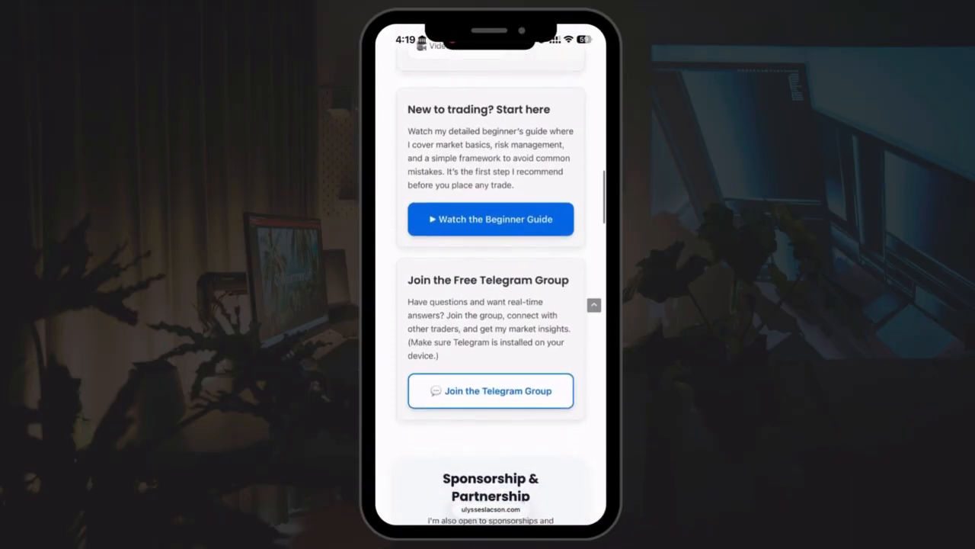